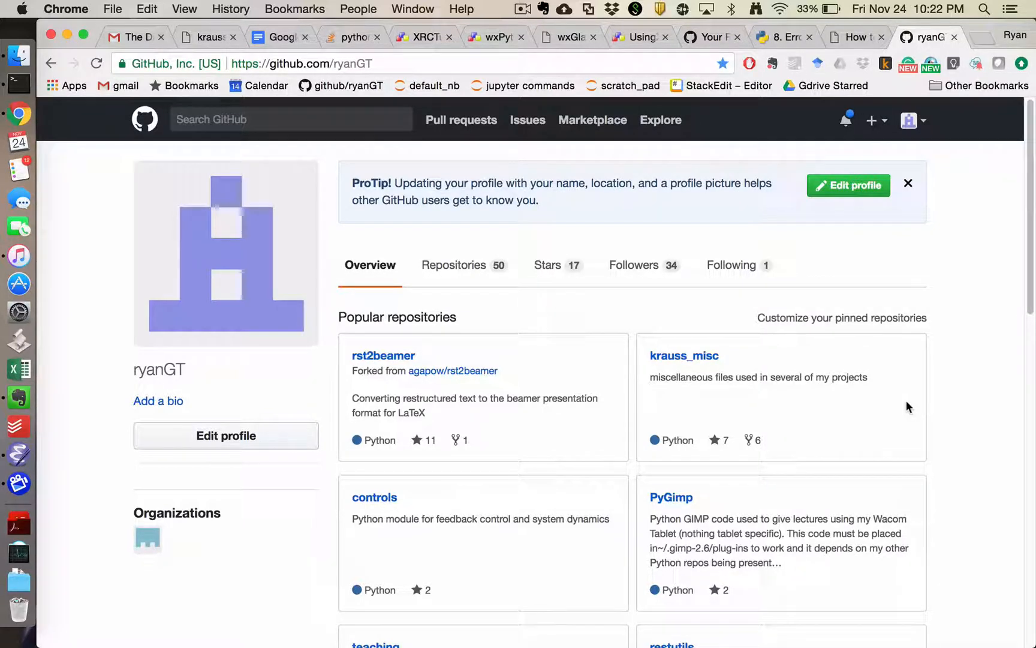
mouse_move(505, 179)
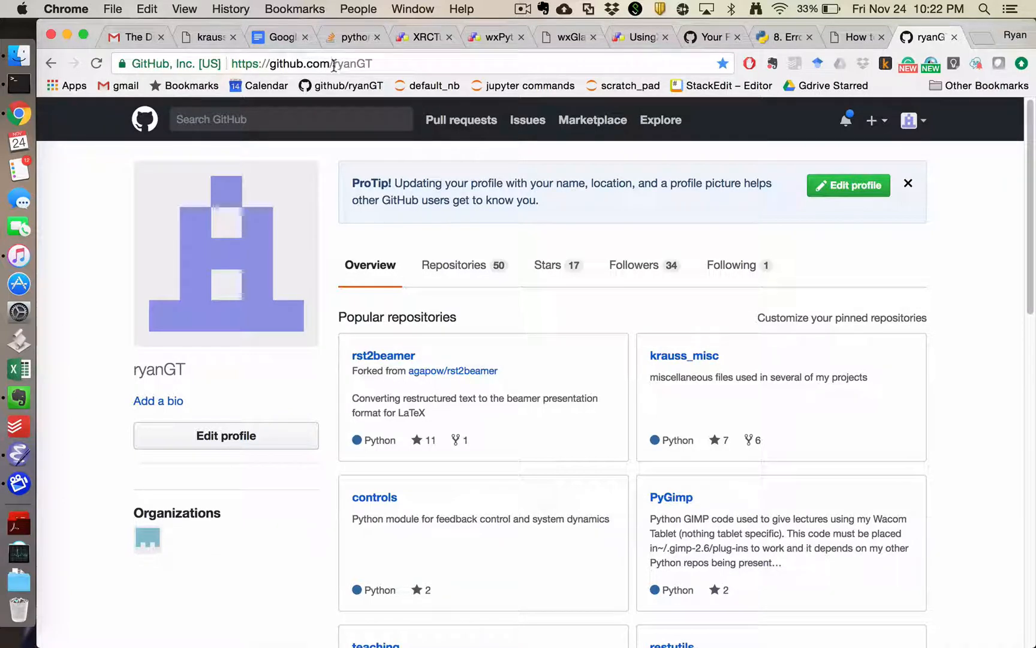
mouse_move(494, 279)
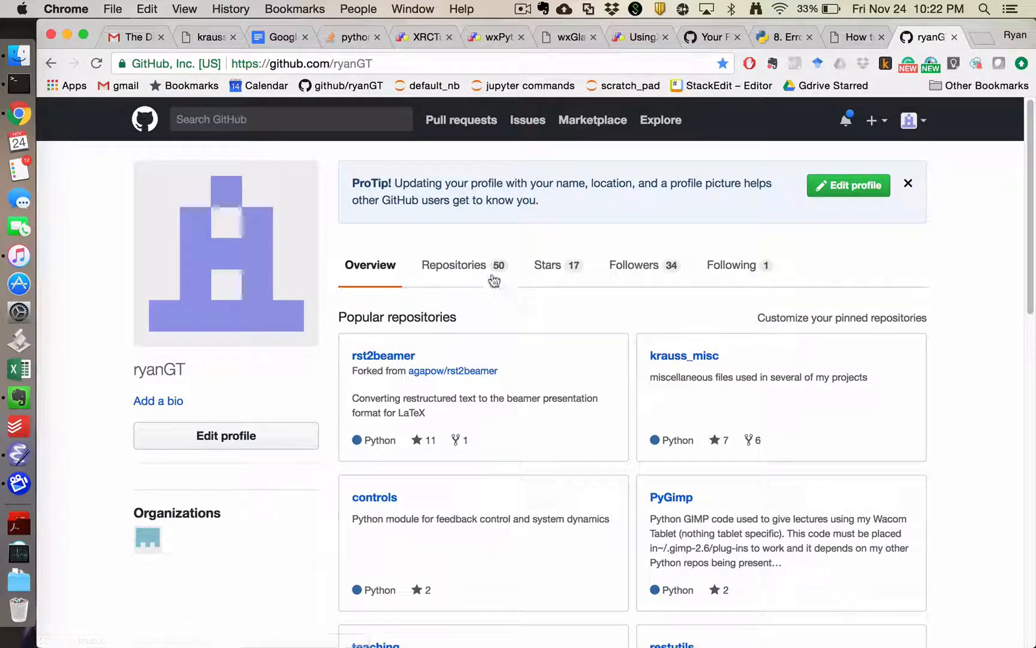
mouse_move(453, 265)
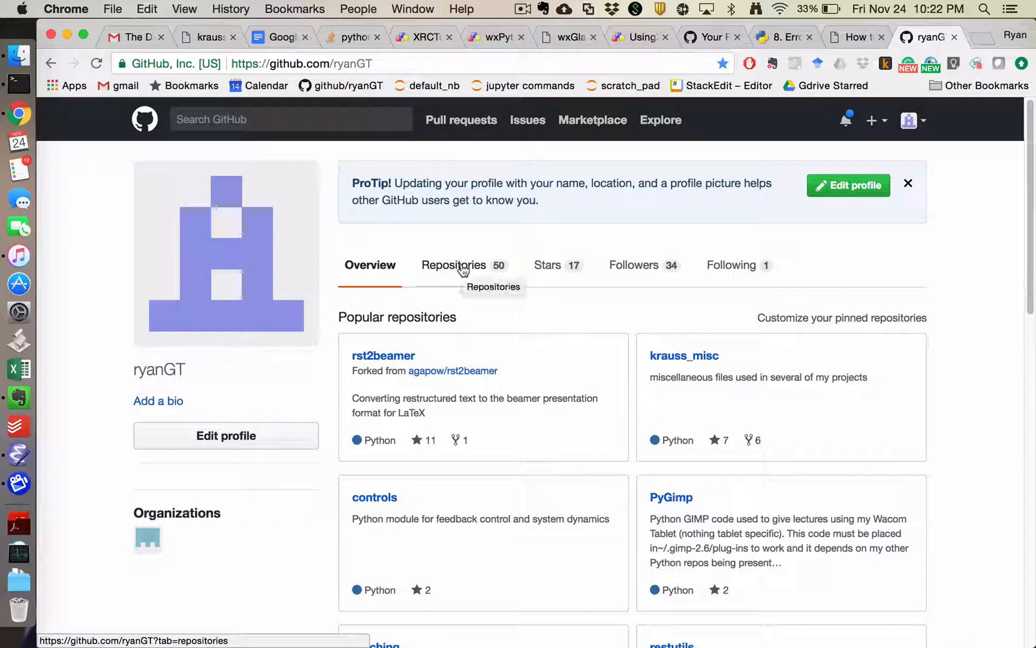
Step: Show the profile's Repositories tab and scroll through the repository list
click(454, 264)
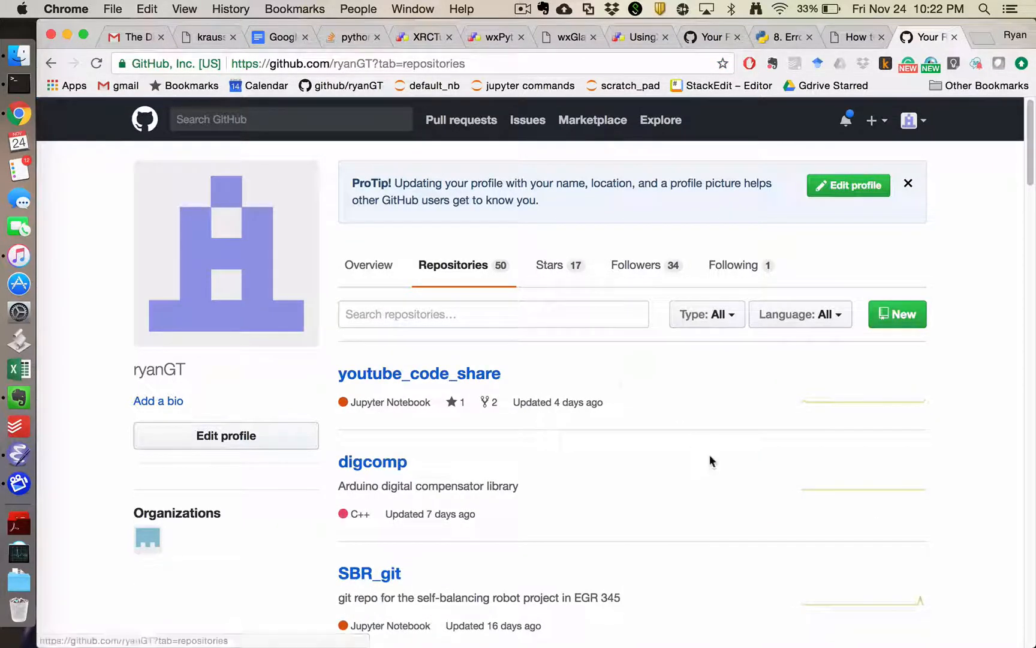
scroll(down, 3)
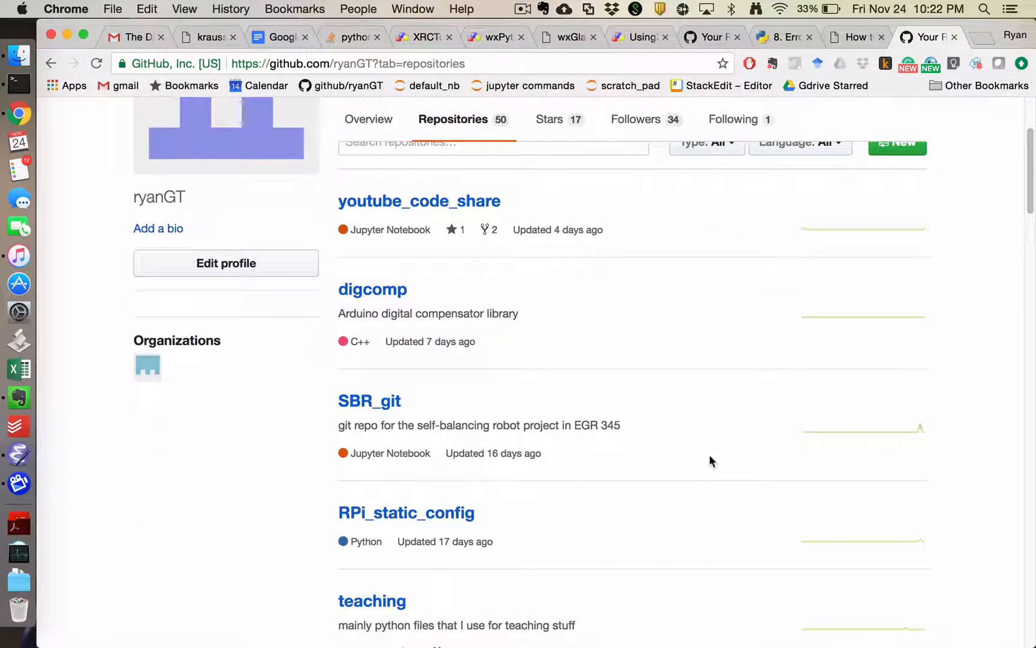
scroll(up, 3)
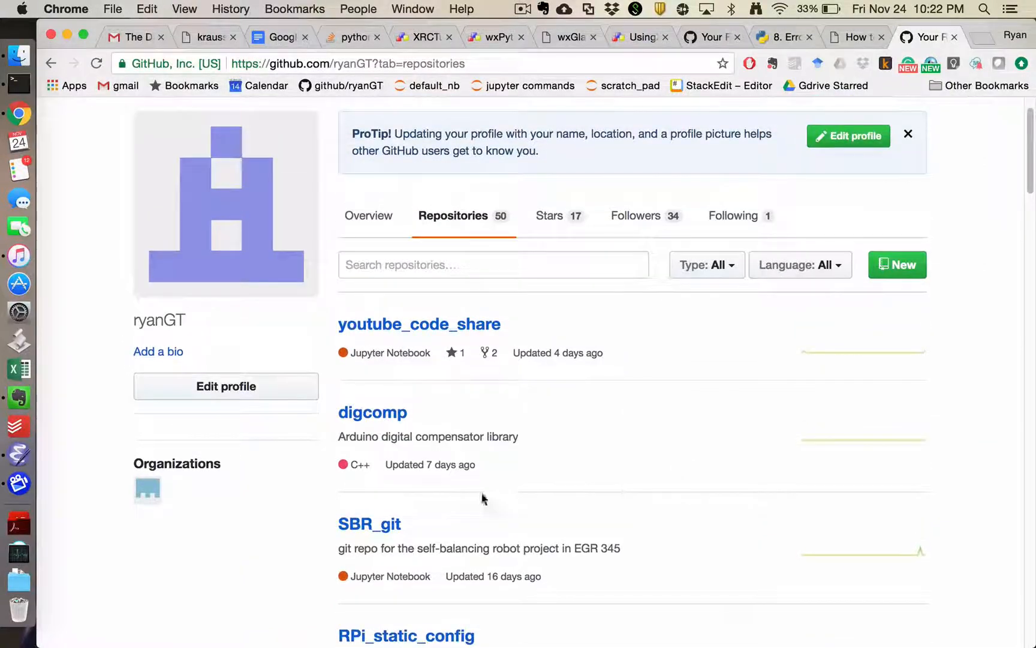
mouse_move(477, 530)
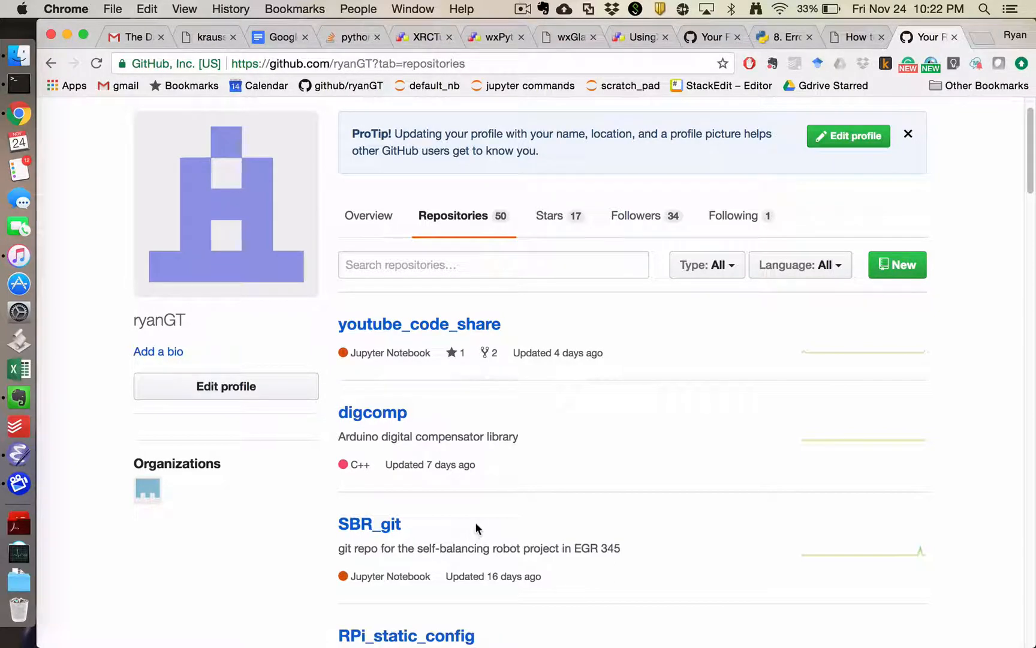
mouse_move(563, 479)
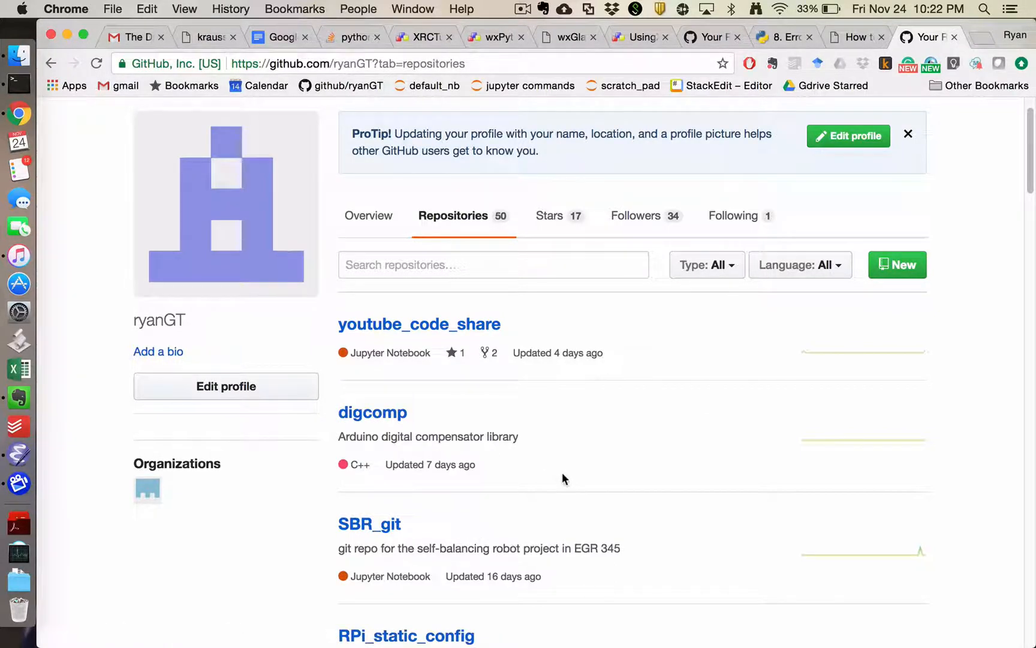
mouse_move(509, 337)
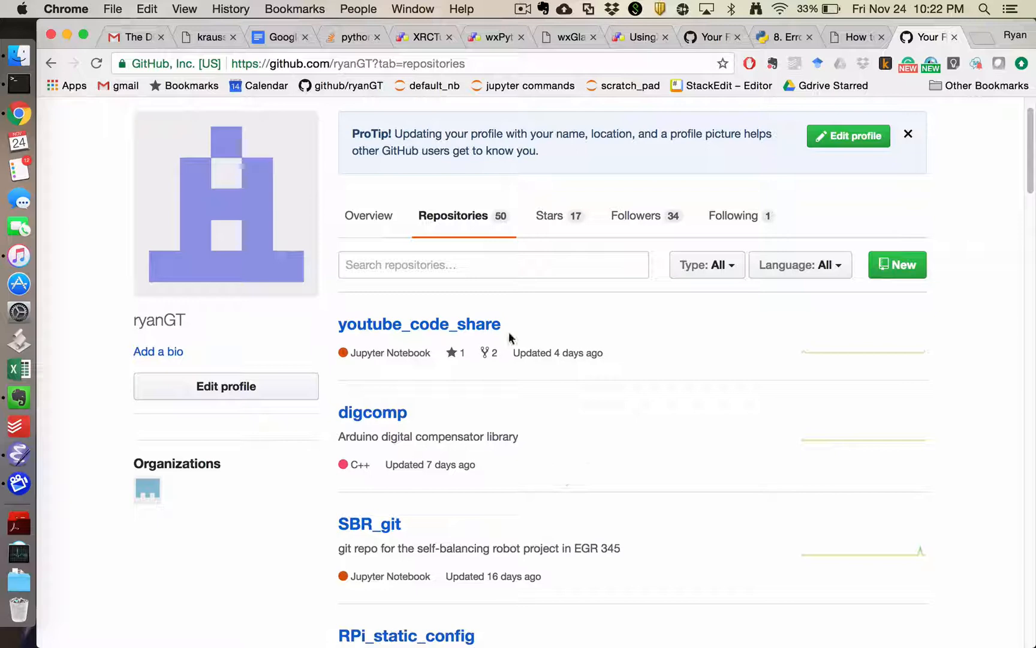
Step: Open the youtube_code_share repository from the repositories list
click(418, 324)
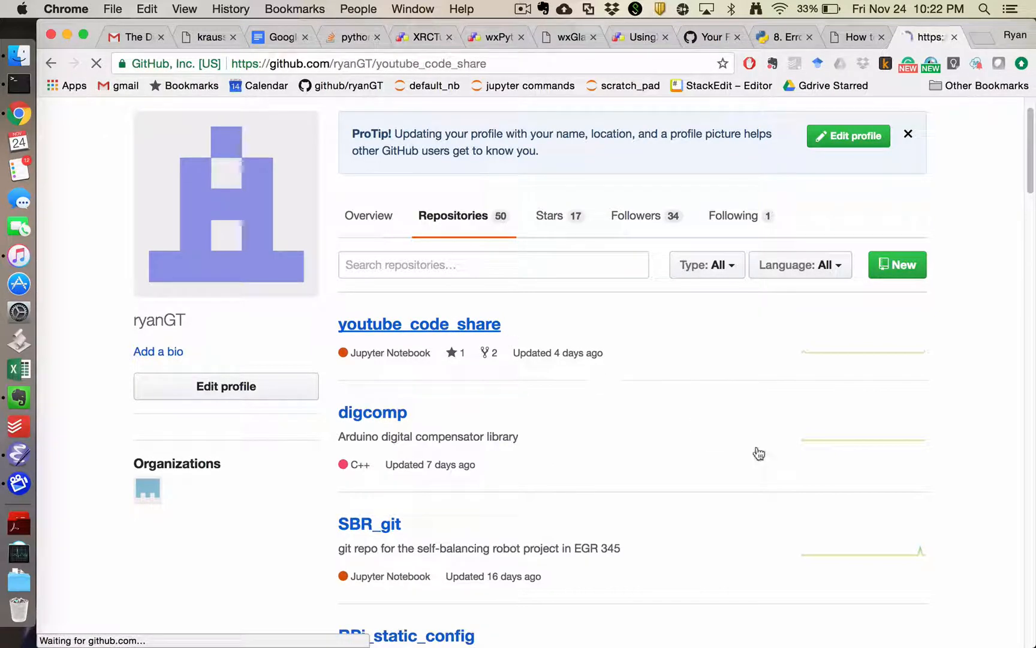
click(419, 324)
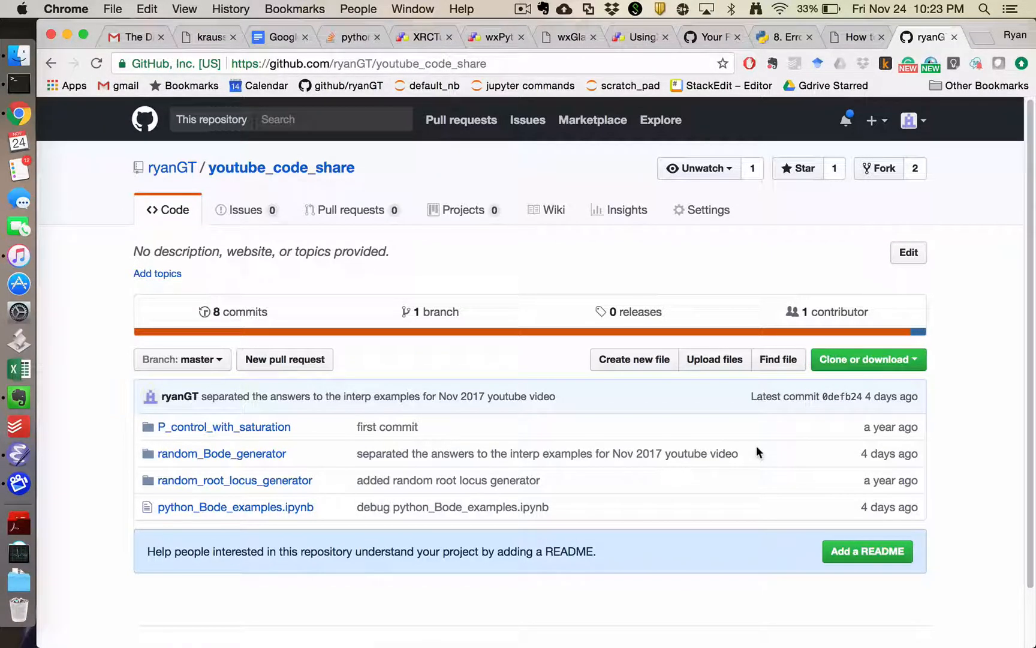
mouse_move(227, 561)
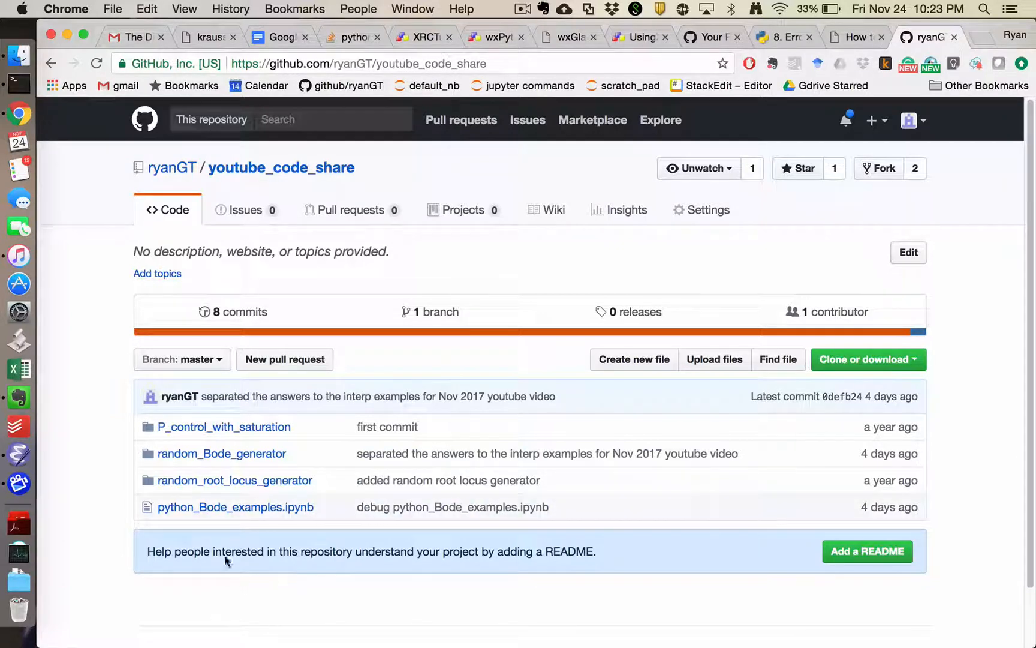
mouse_move(954, 360)
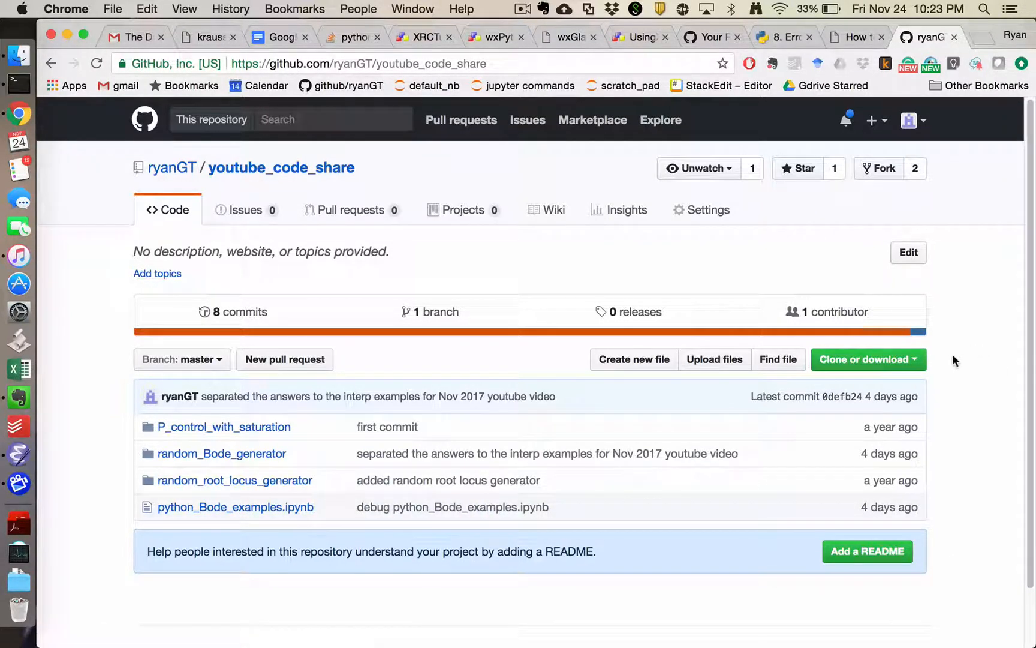
Step: Copy the repository's HTTPS clone URL from the 'Clone or download' menu
click(864, 358)
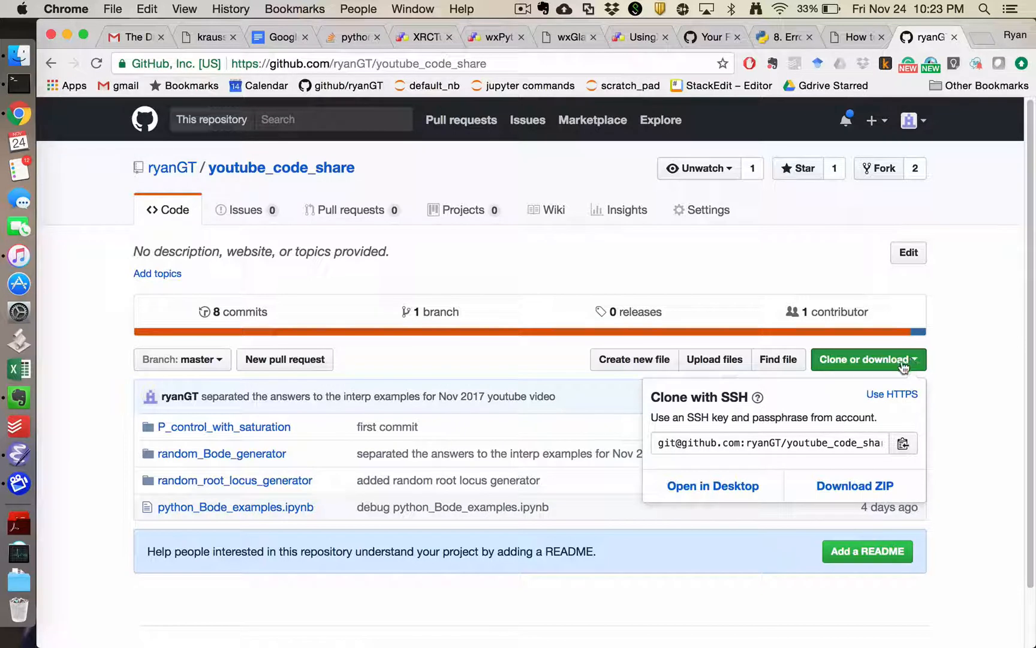
mouse_move(891, 394)
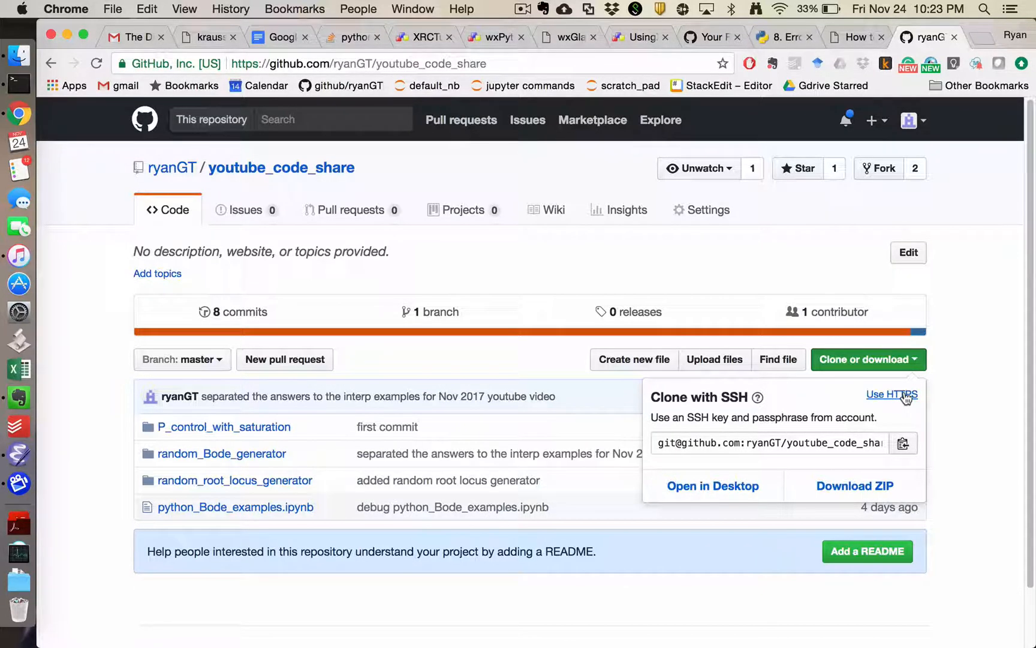
click(892, 394)
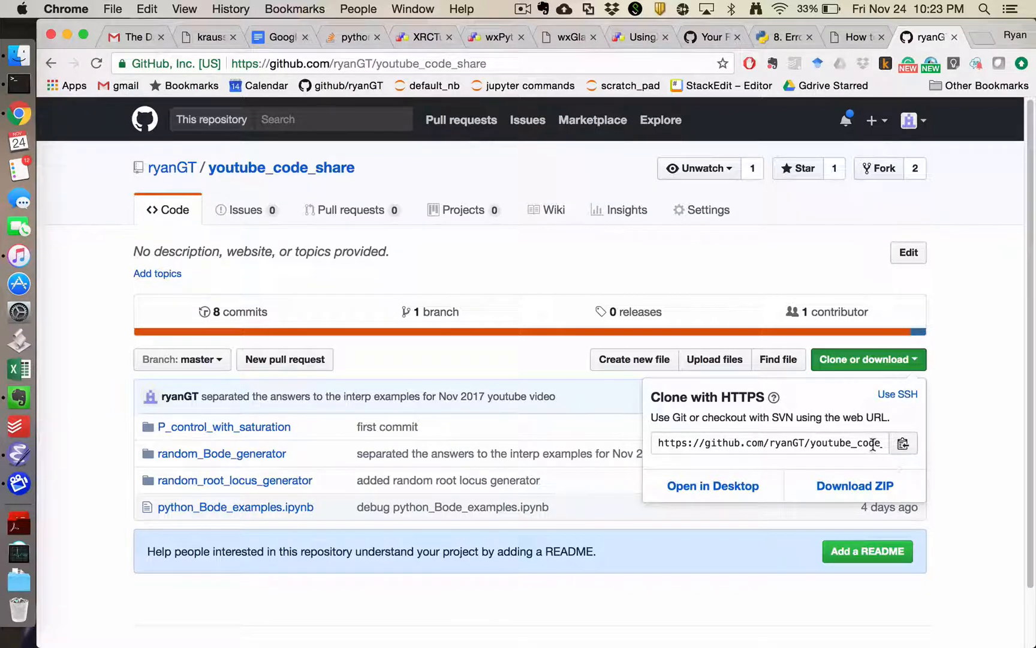
click(904, 443)
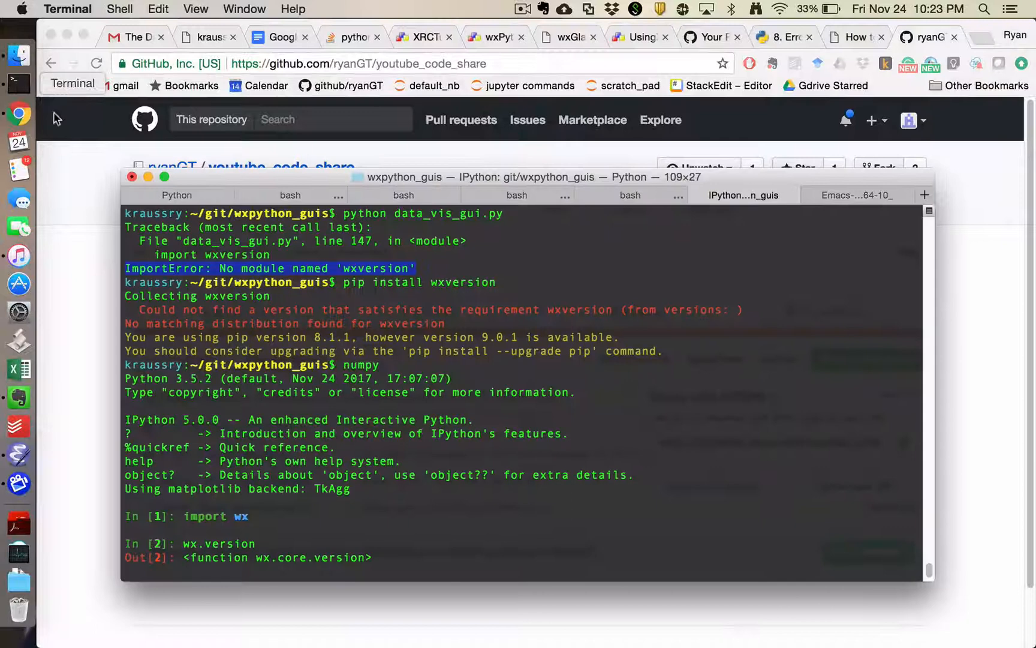
Step: In an empty bash tab, run git clone with the pasted HTTPS URL
click(924, 195)
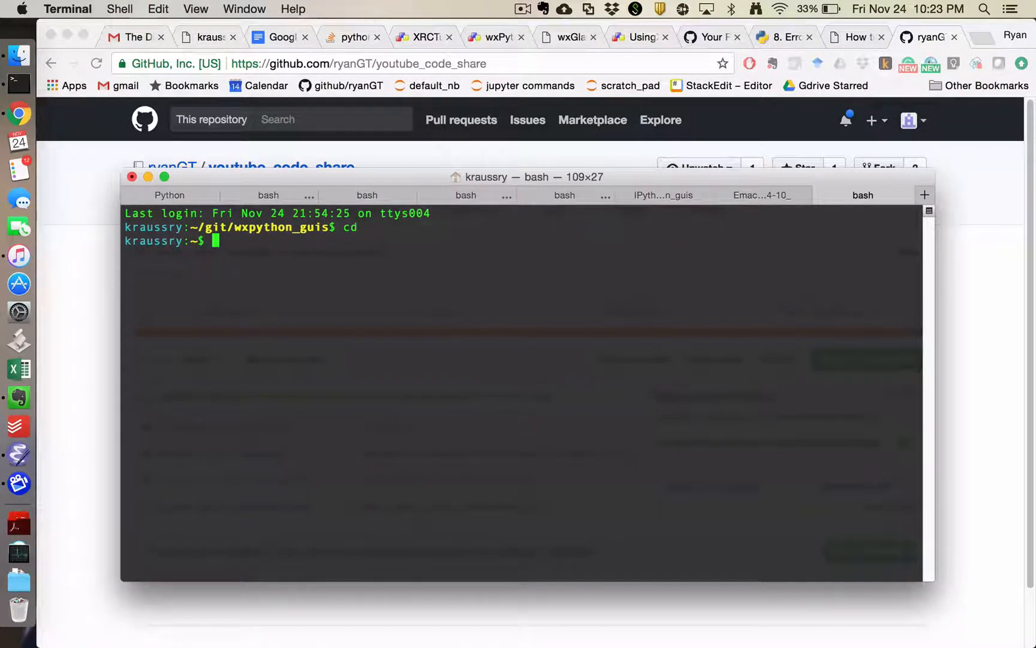
text(g)
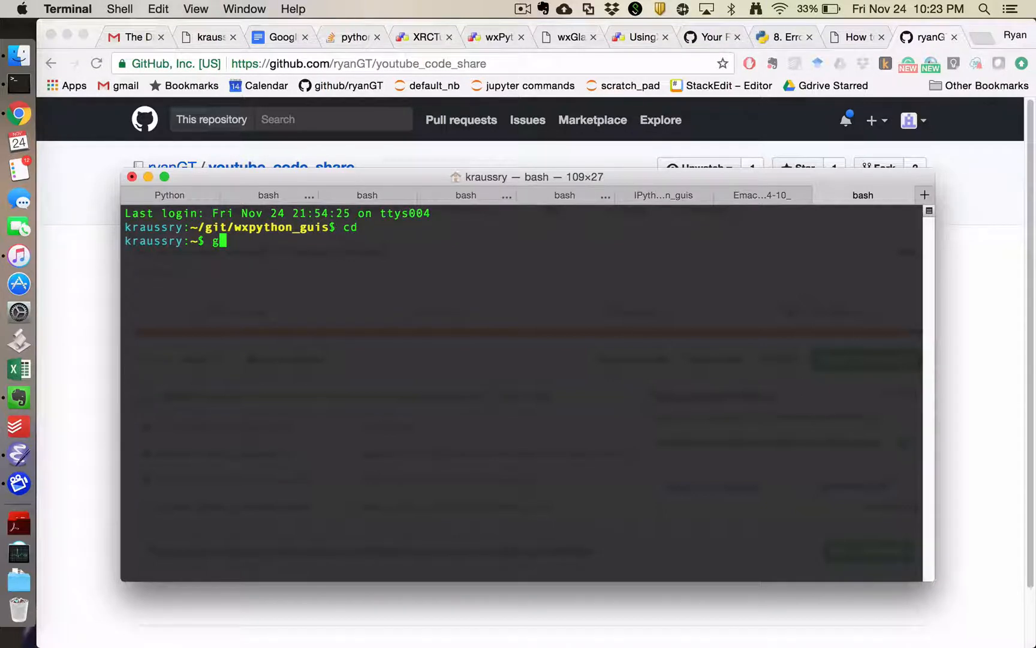
text(it clone)
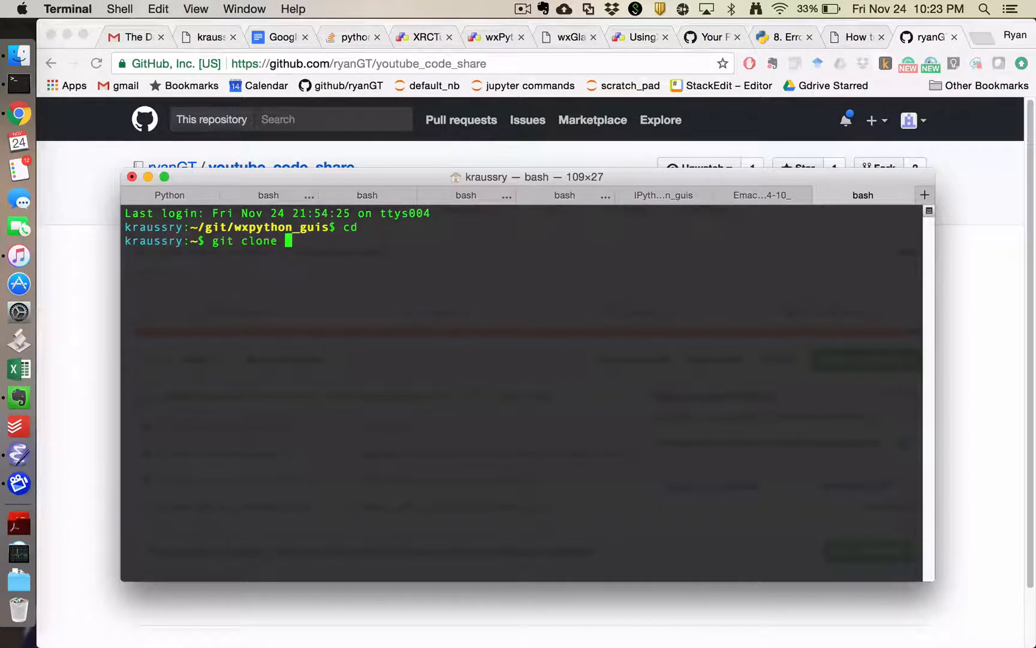
right_click(370, 283)
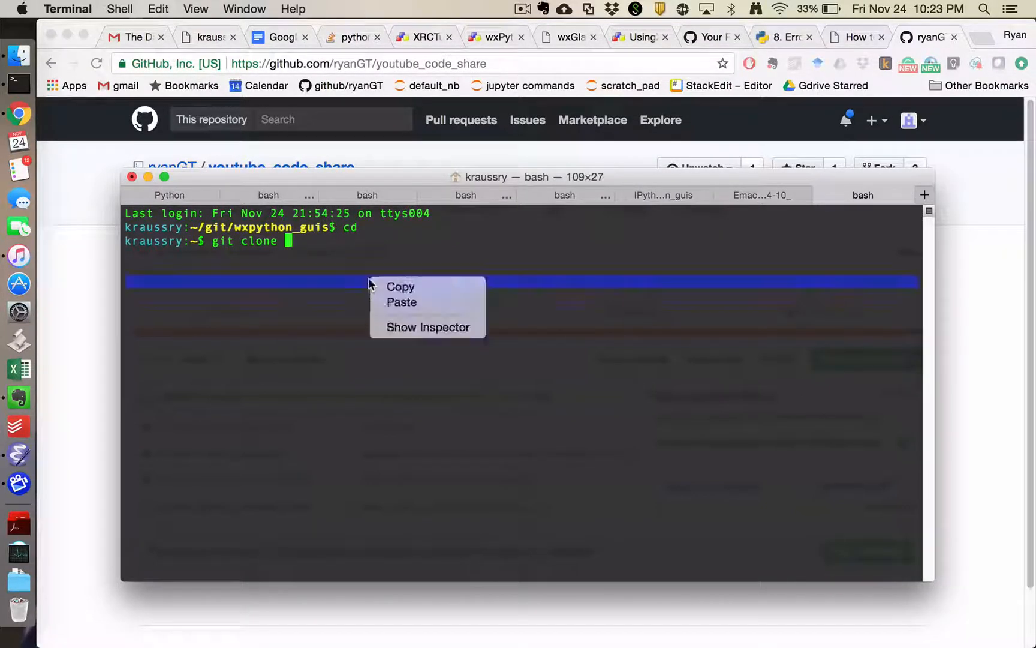
click(401, 302)
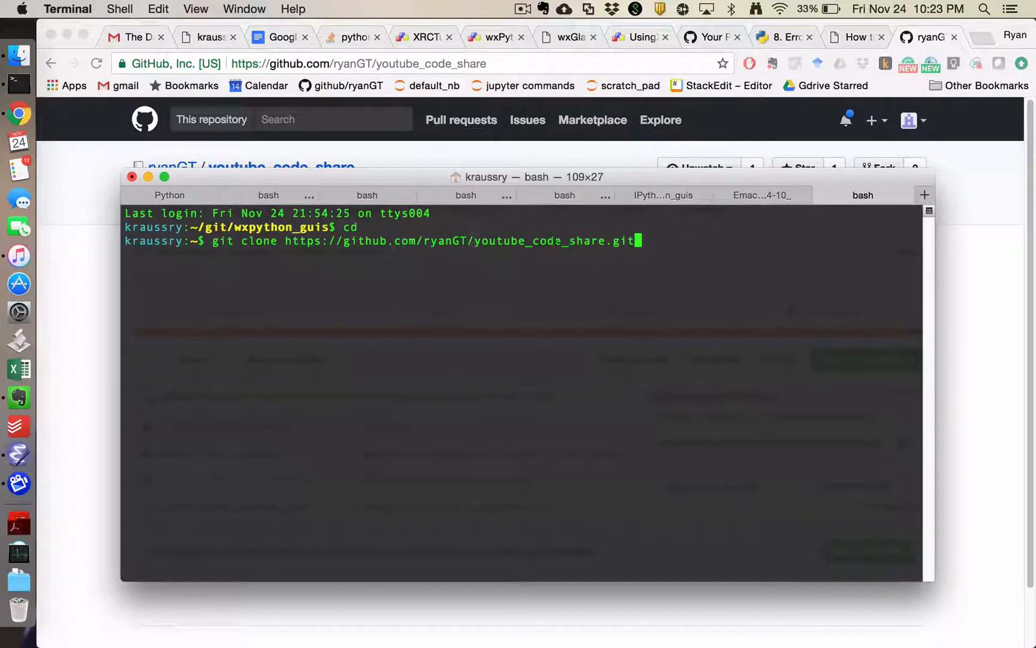
key(Return)
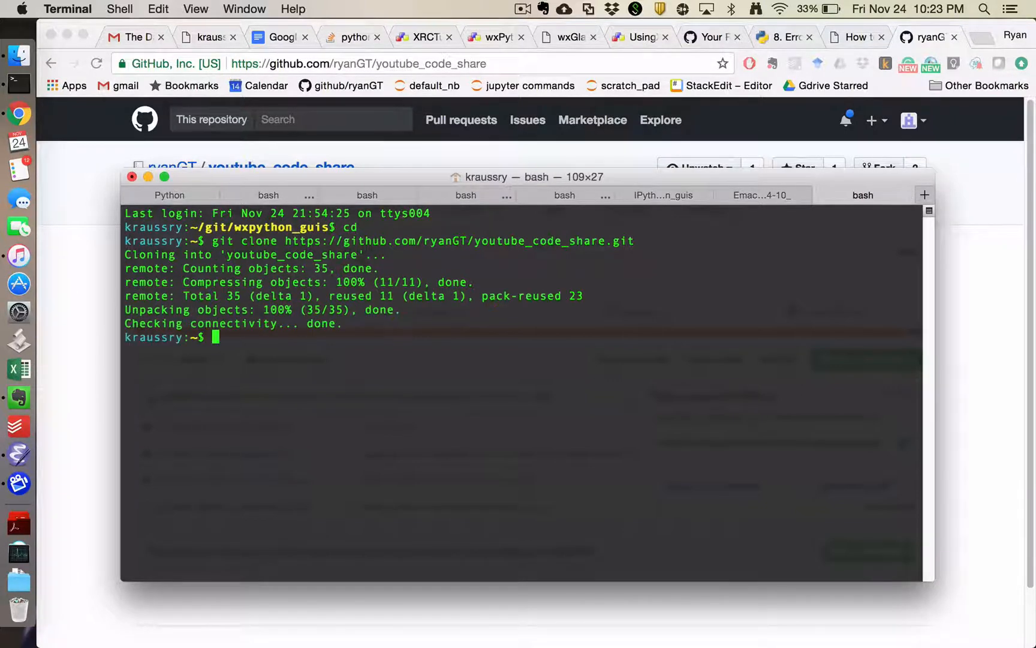
Step: Enter the youtube_code_share folder and list its four items
text(cd youtube_code_share/)
text(ls)
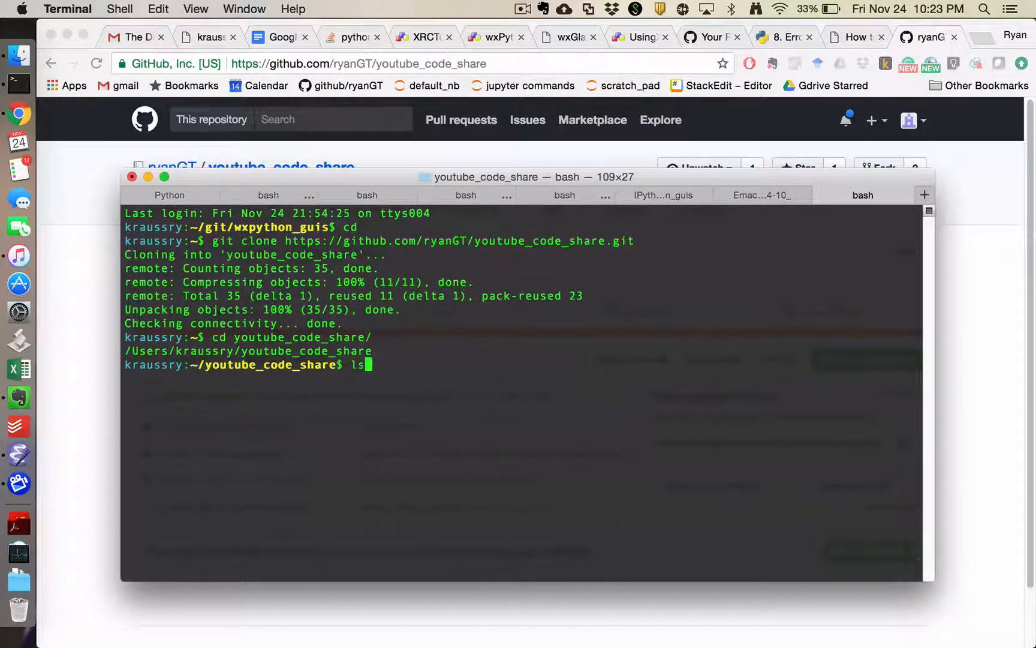
key(Return)
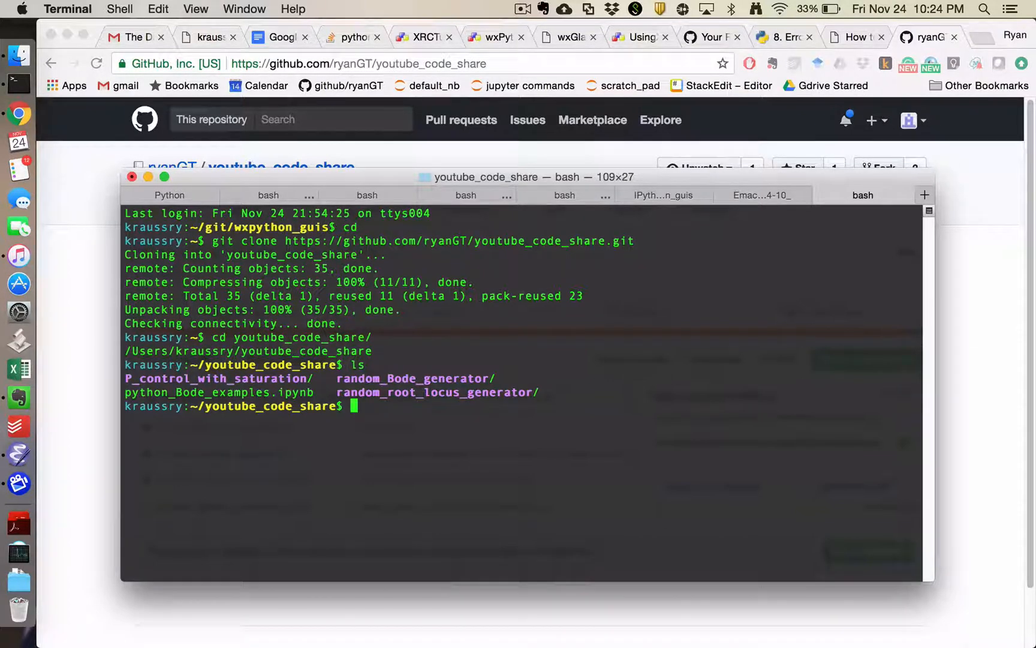
mouse_move(879, 7)
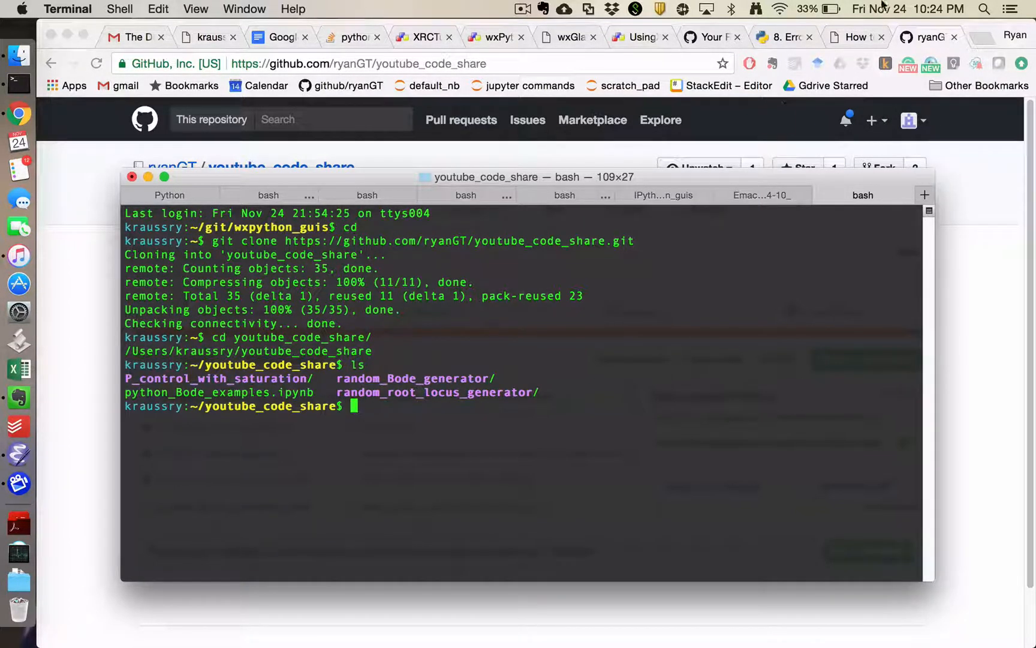